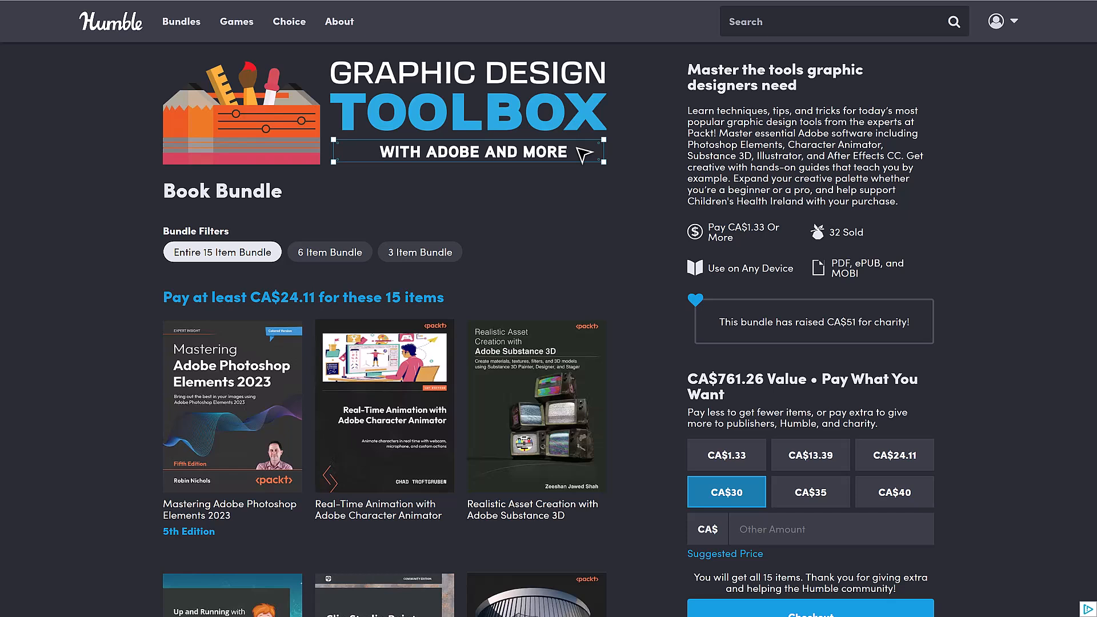
mouse_move(631, 268)
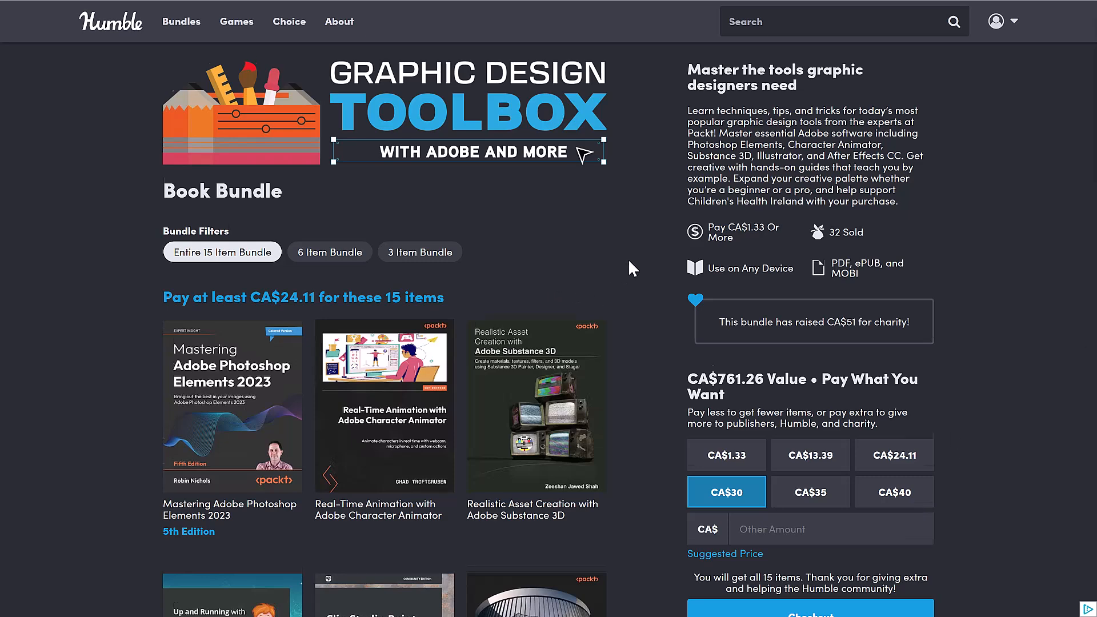
Step: Filter the bundle to the 3-item tier's books, then the 6-item tier at CA$13.39
scroll(down, 3)
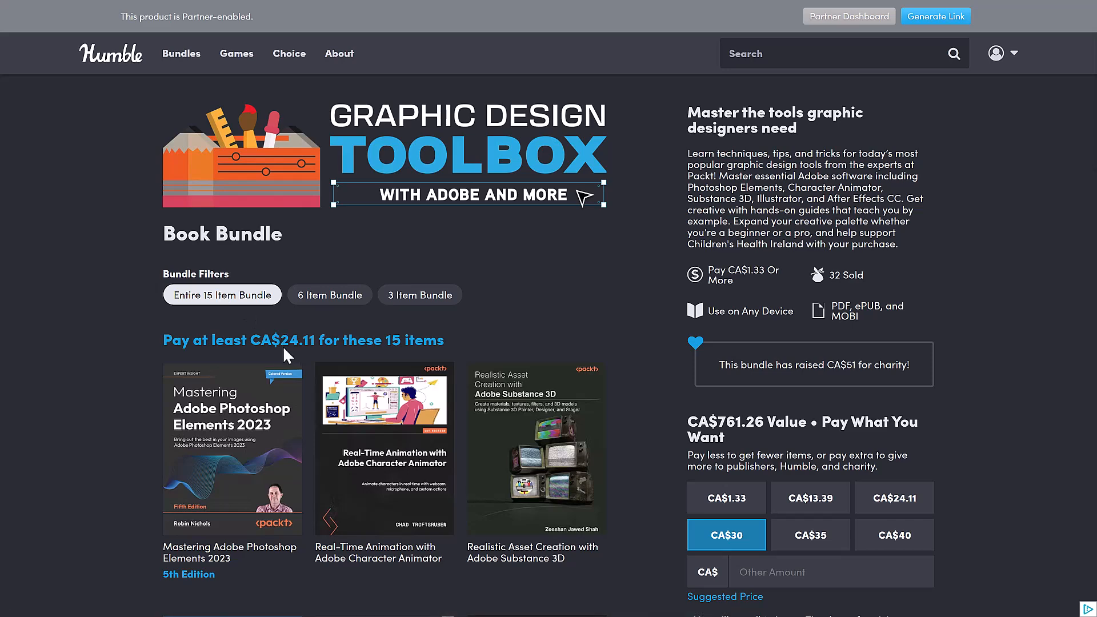
mouse_move(384, 360)
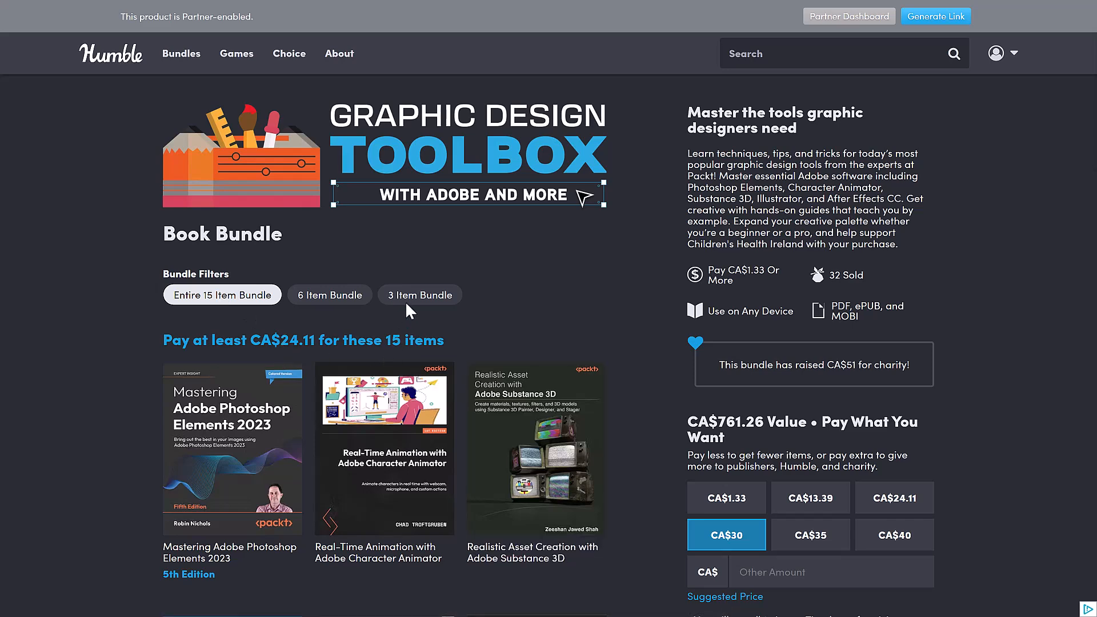
click(418, 295)
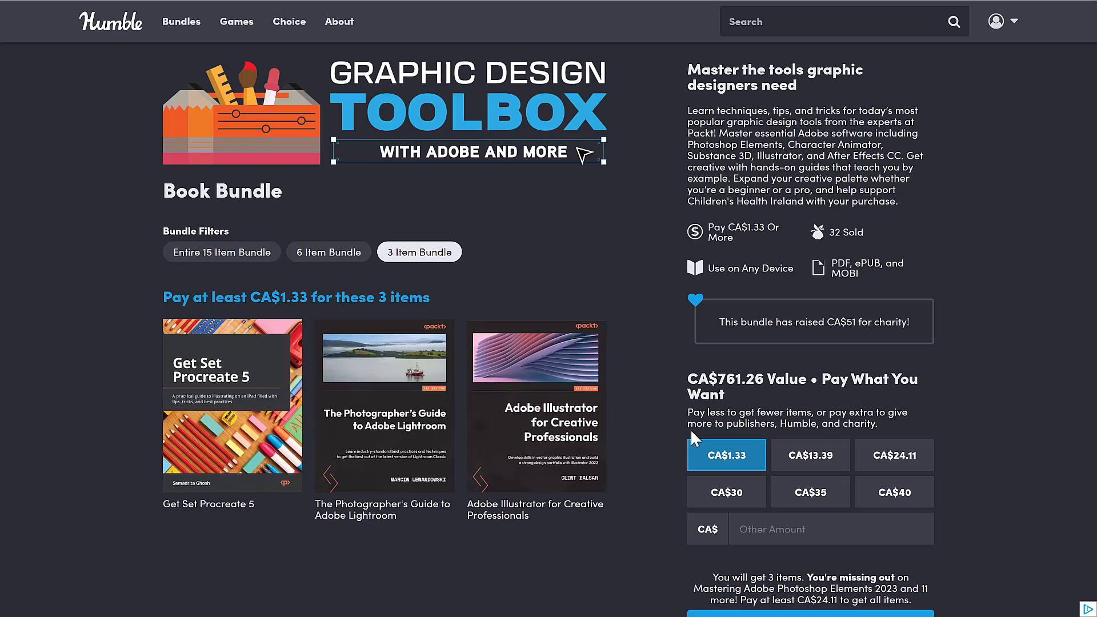
mouse_move(574, 369)
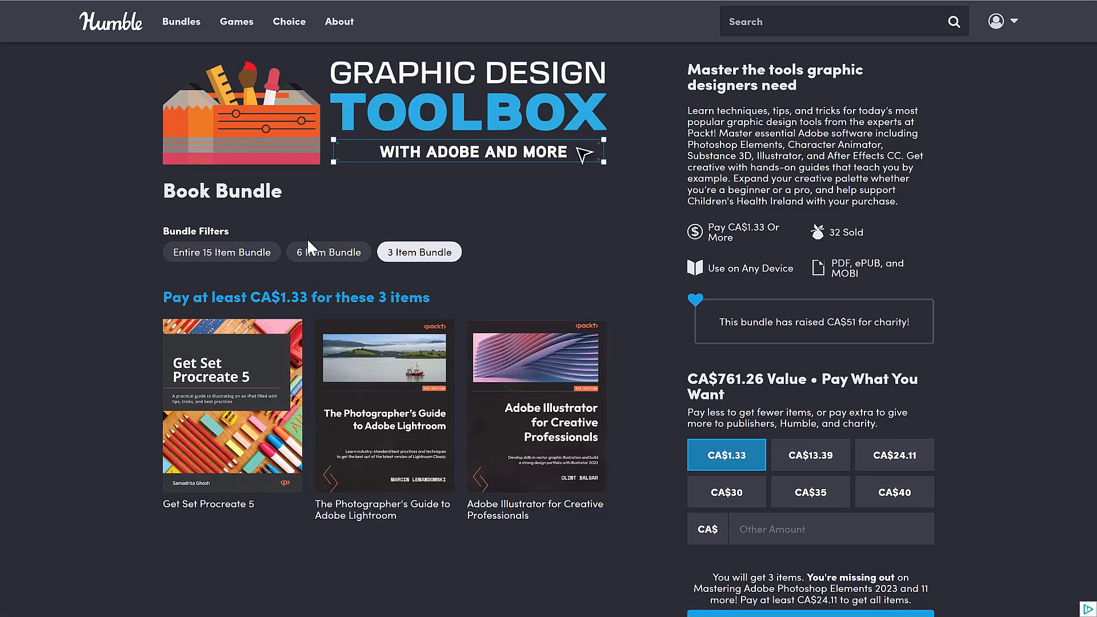
click(328, 251)
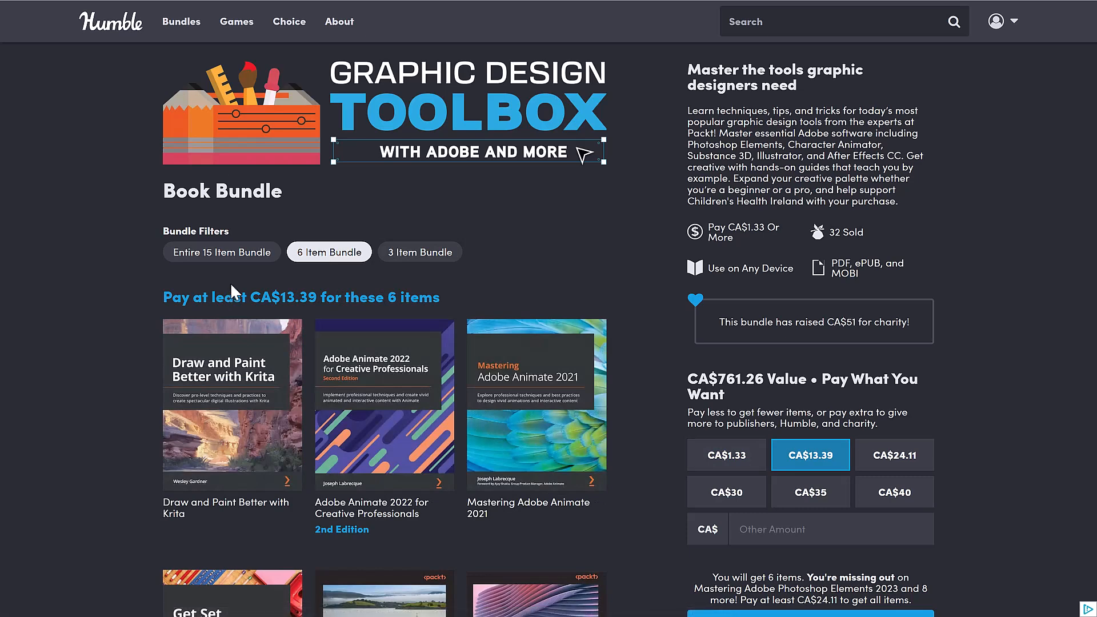
mouse_move(233, 293)
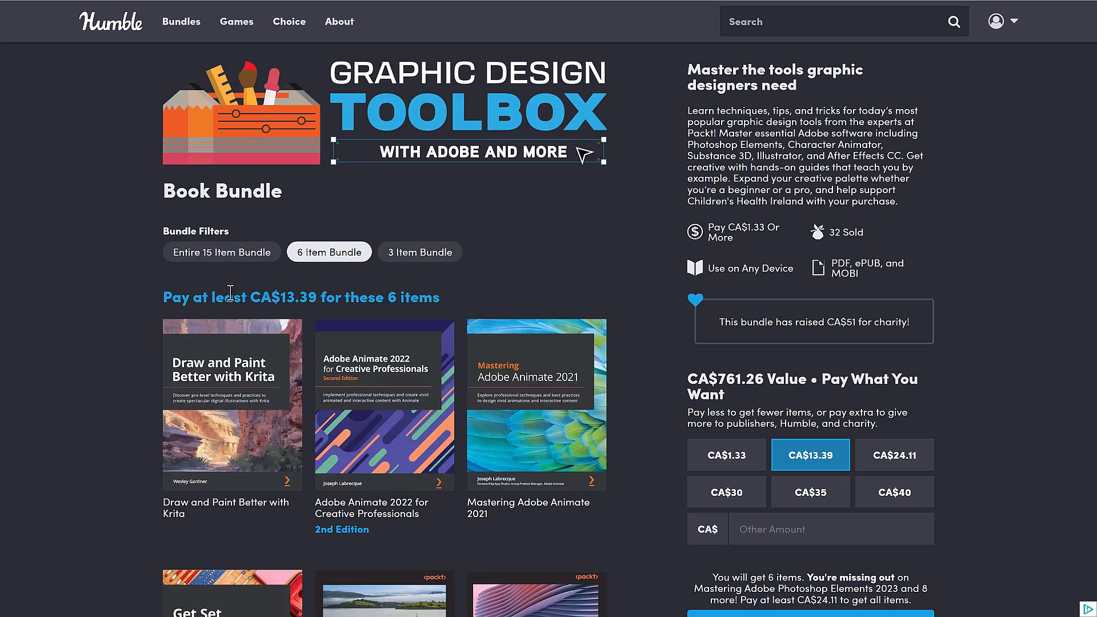
mouse_move(262, 235)
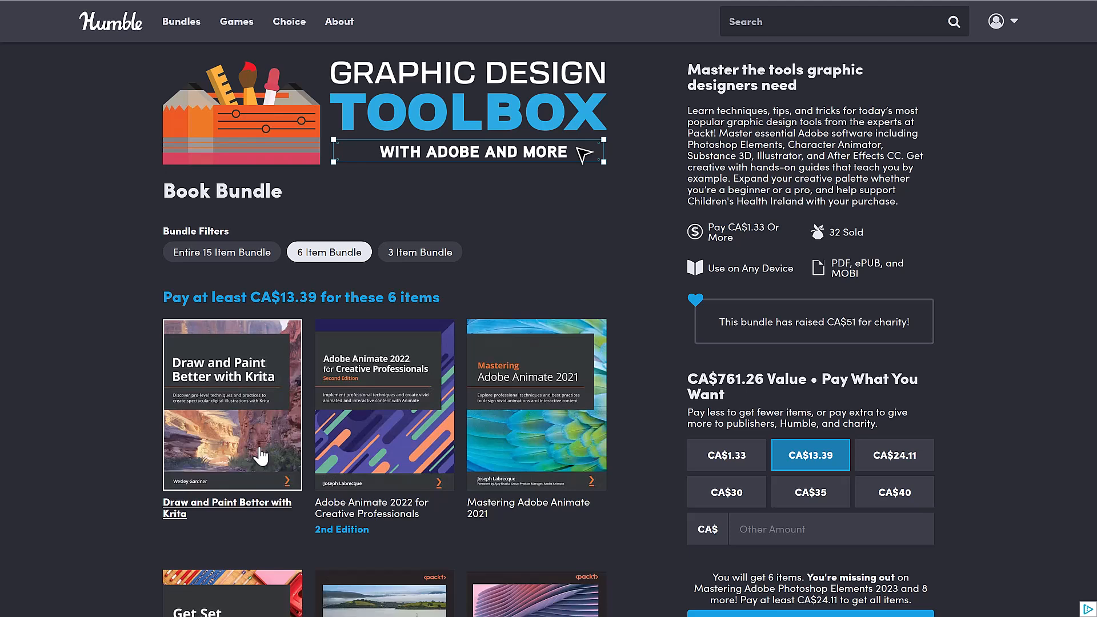
mouse_move(513, 384)
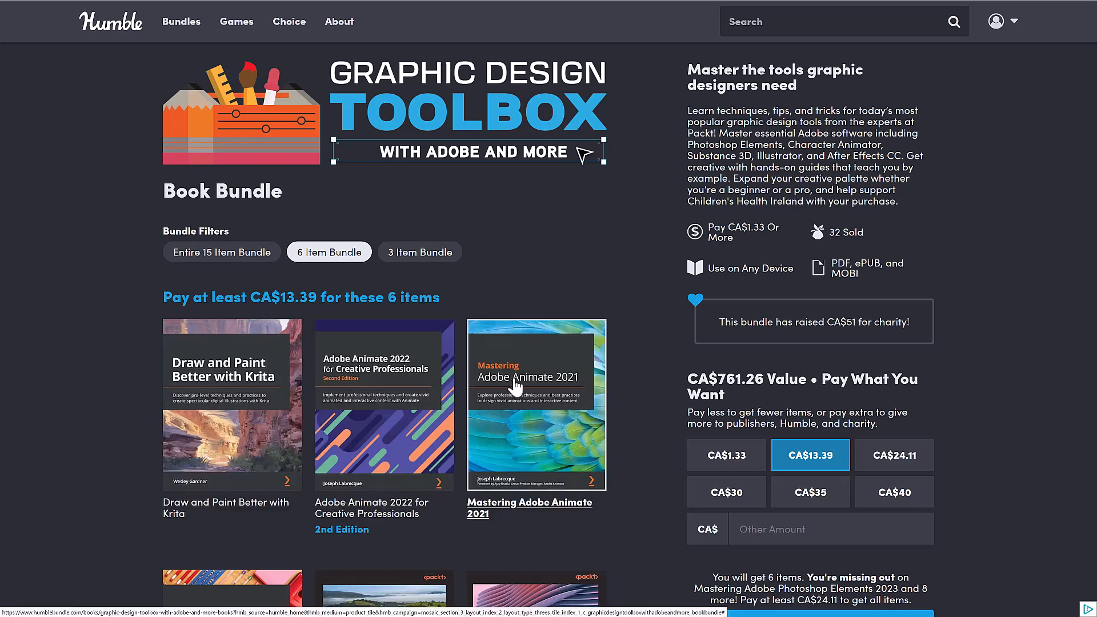
Step: Show the entire 15-item bundle at CA$24.11 and scroll through its book titles
click(221, 252)
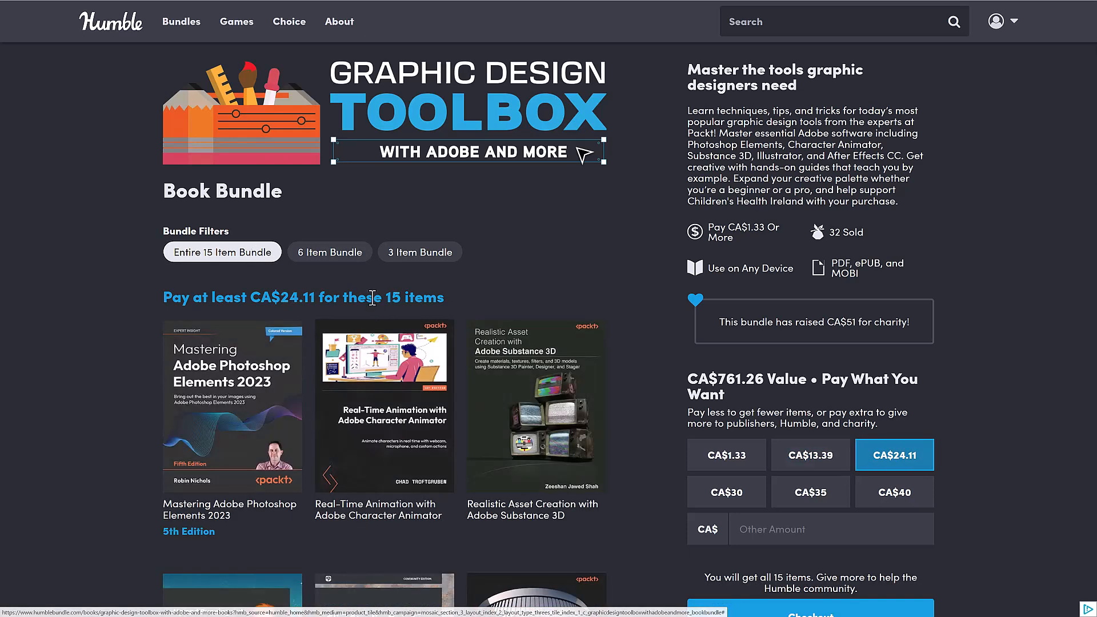
scroll(down, 3)
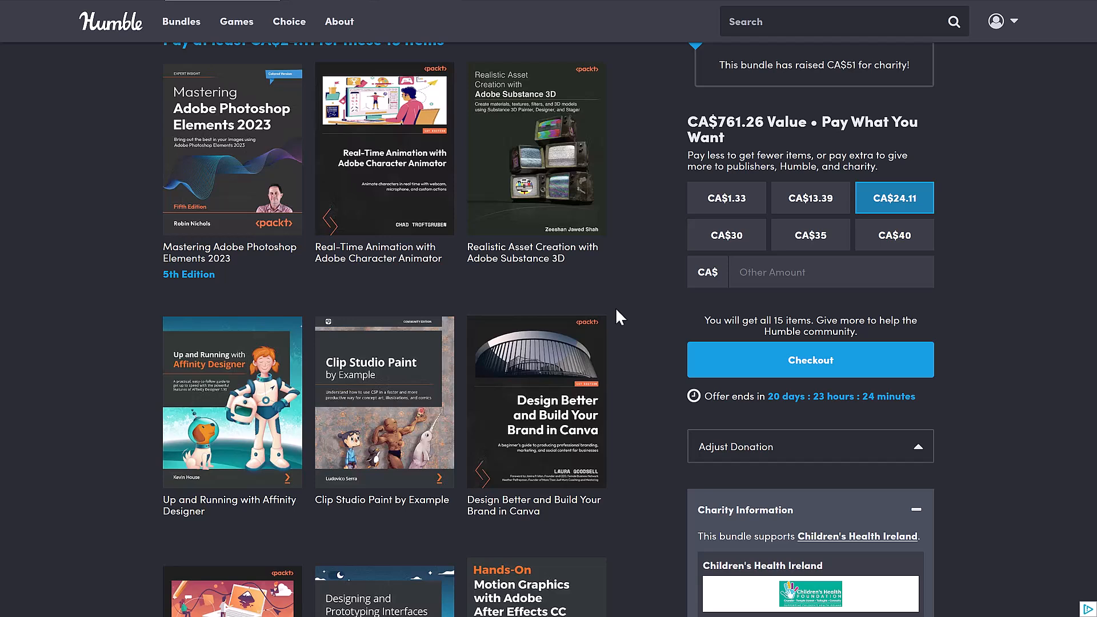
mouse_move(201, 406)
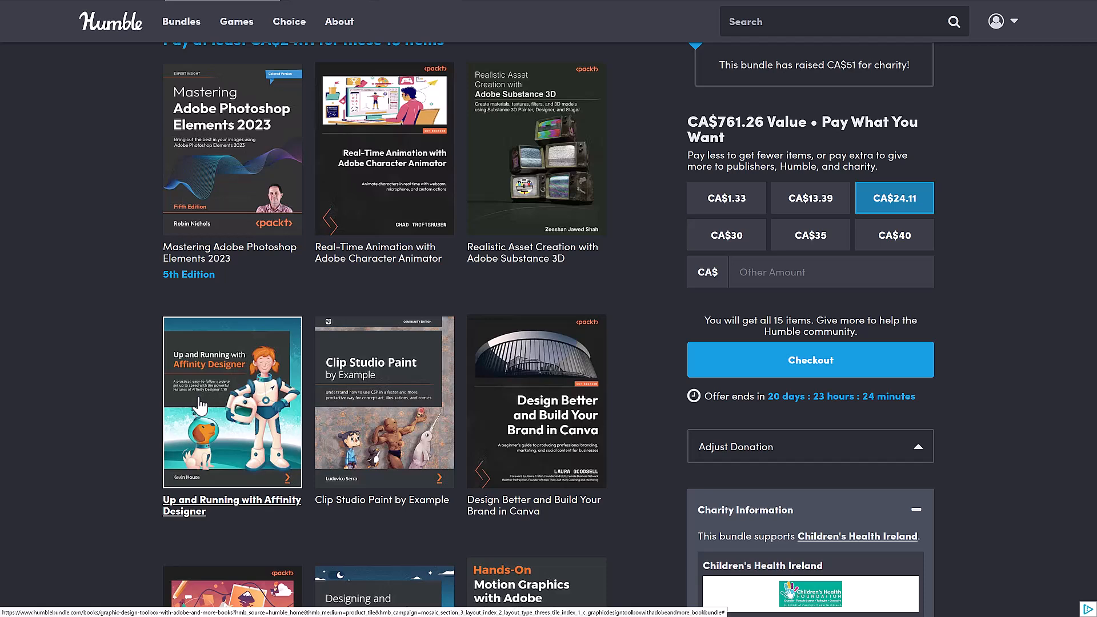
mouse_move(377, 363)
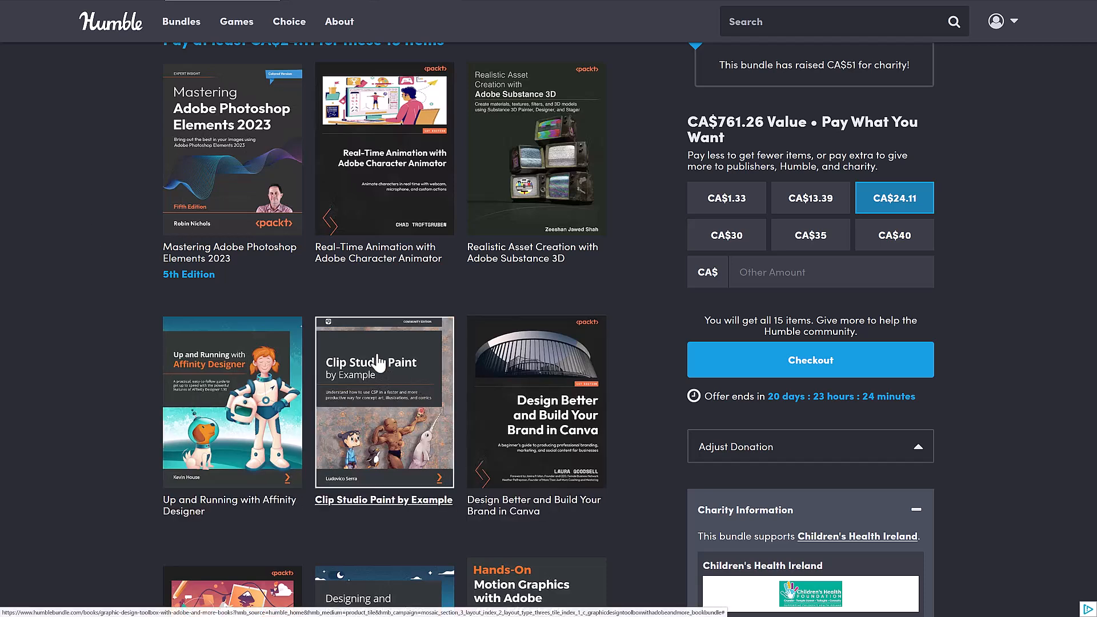
scroll(down, 3)
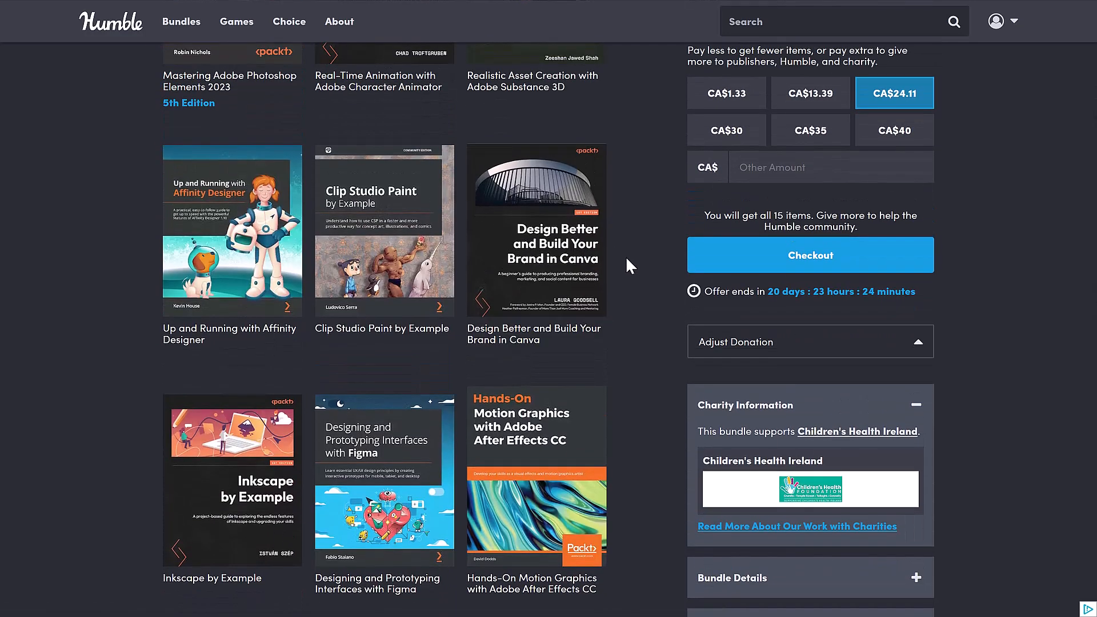
scroll(down, 3)
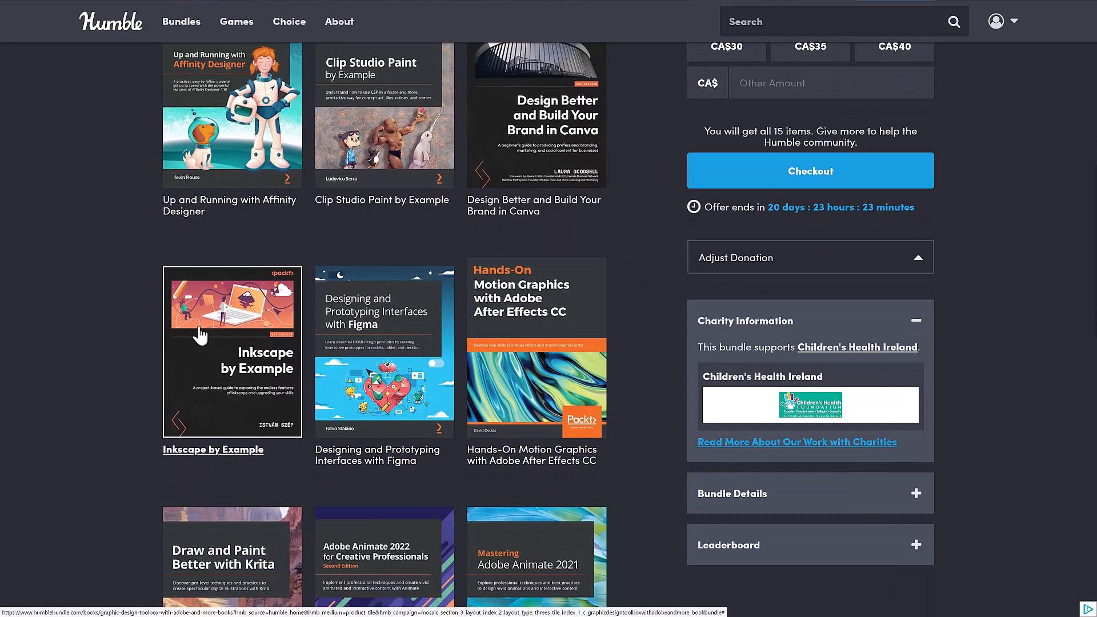
mouse_move(241, 339)
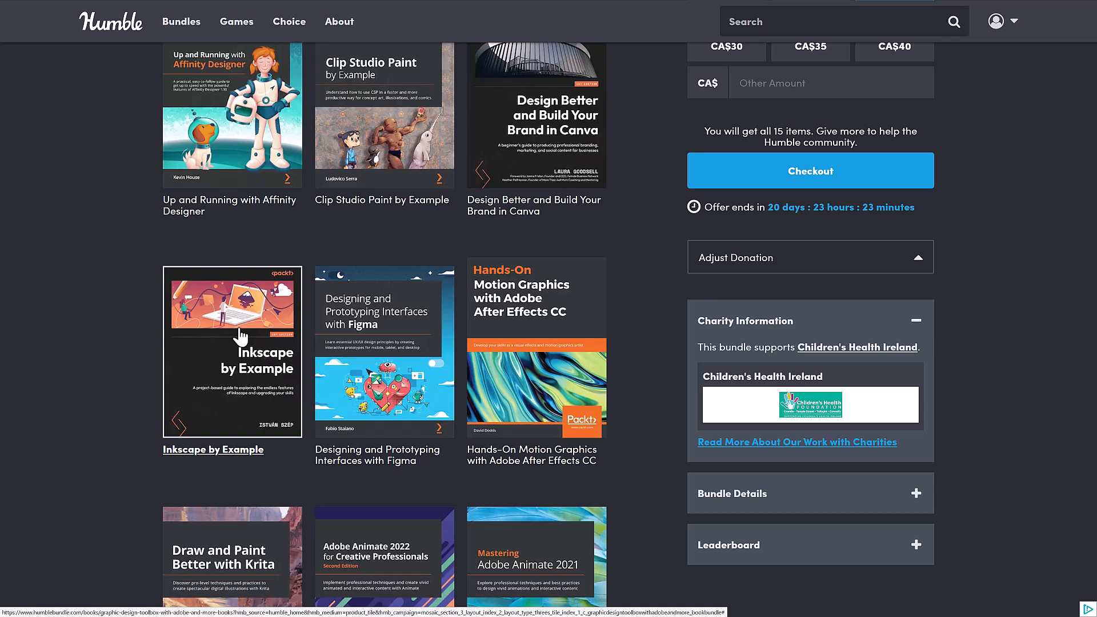
scroll(down, 3)
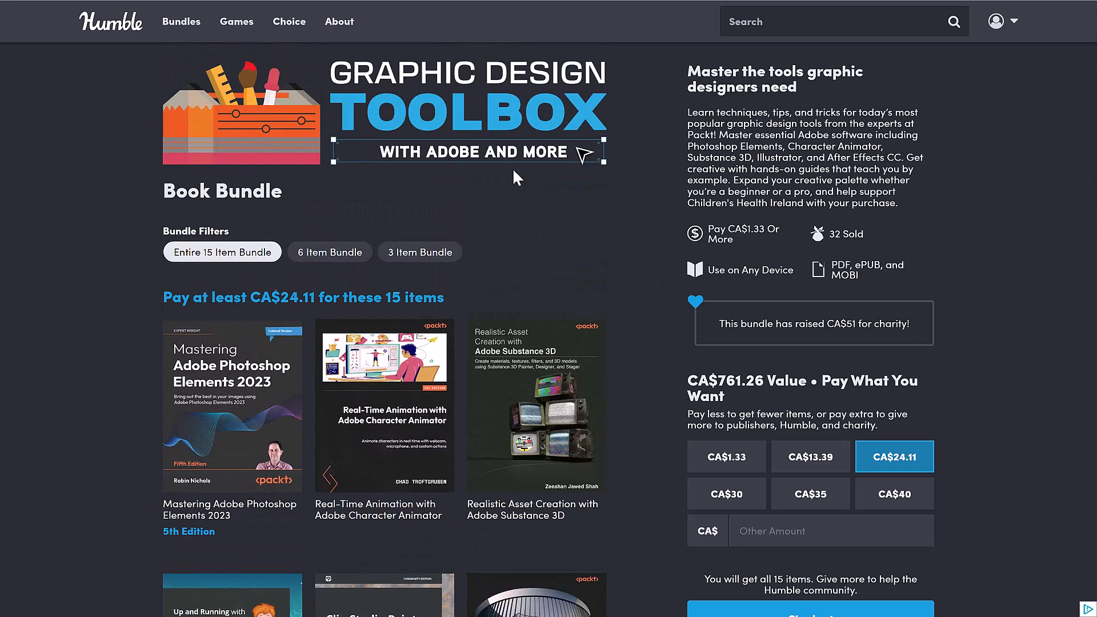
Step: Scroll the 15-item cover grid down to the Procreate, Lightroom and Illustrator books
scroll(down, 3)
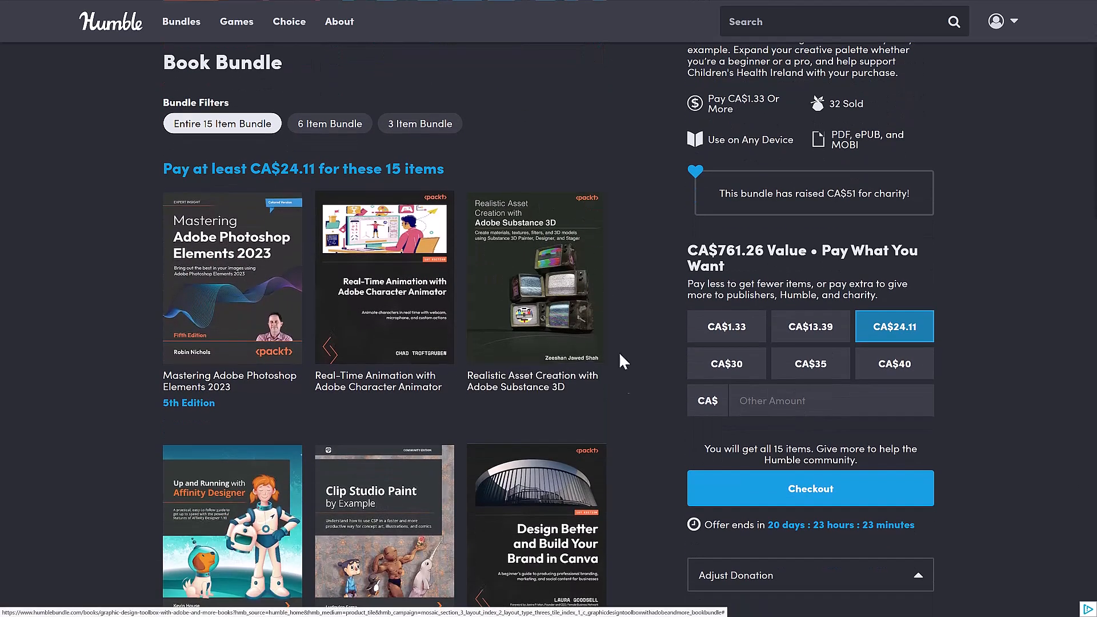
mouse_move(636, 362)
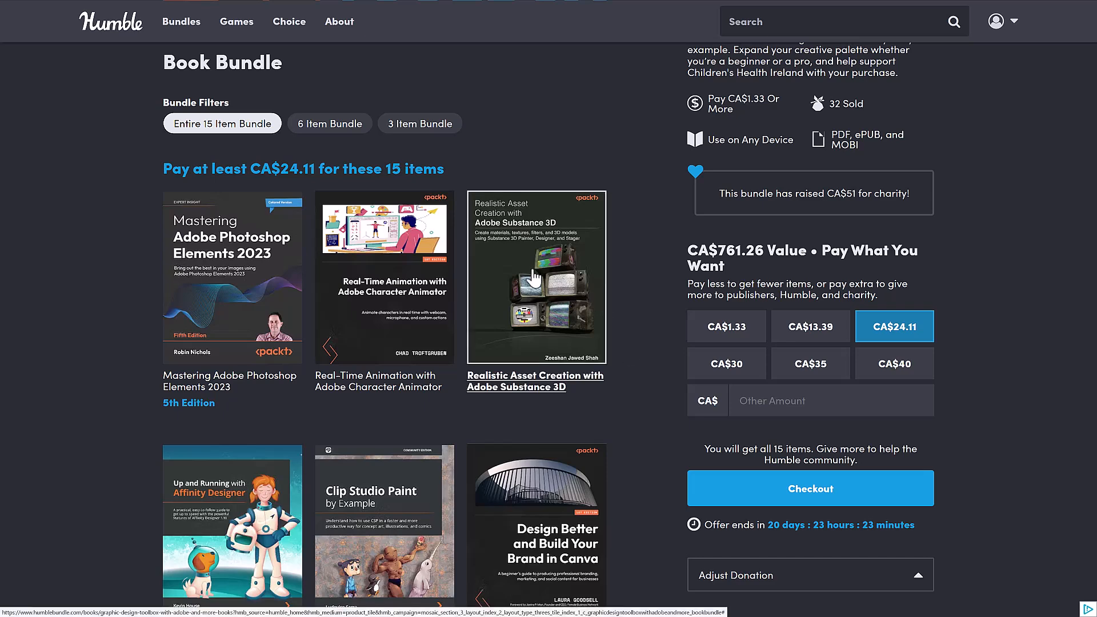
scroll(down, 3)
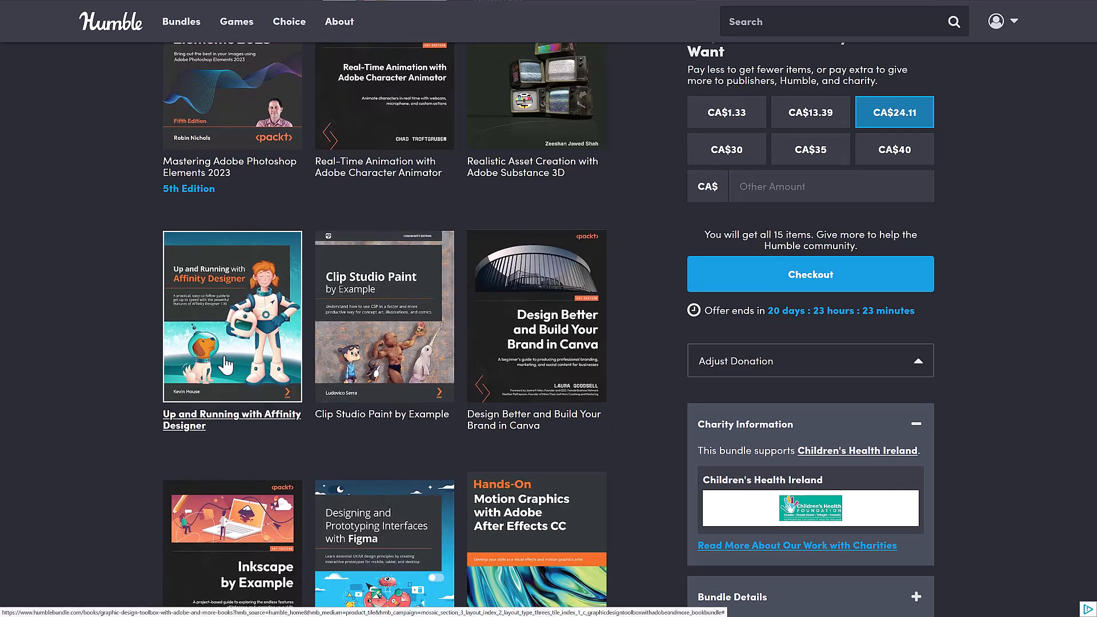
mouse_move(238, 288)
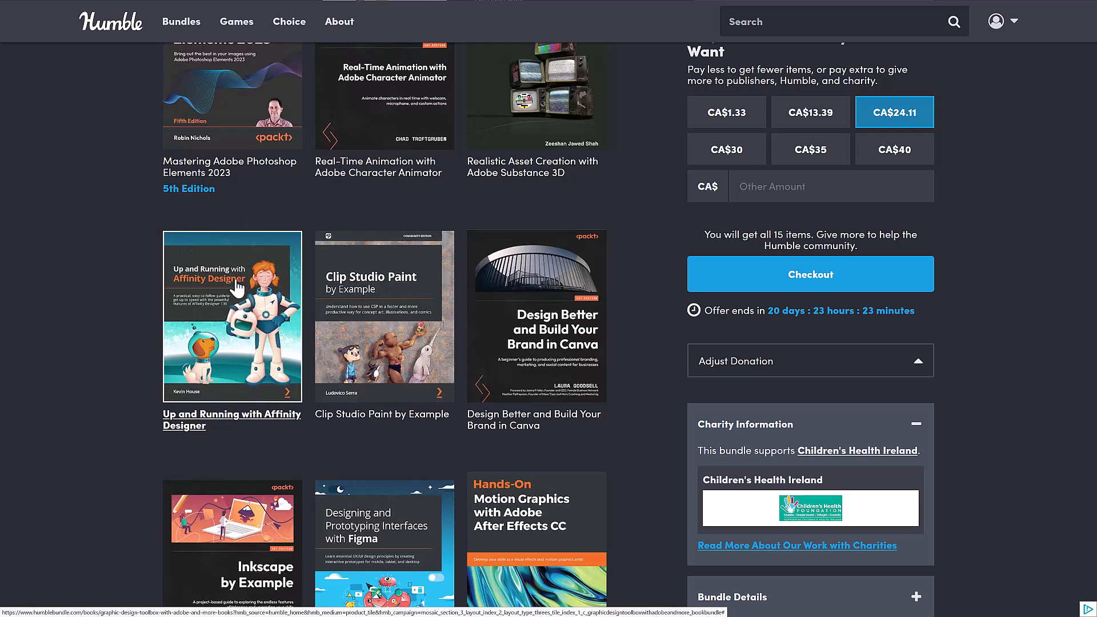
scroll(down, 3)
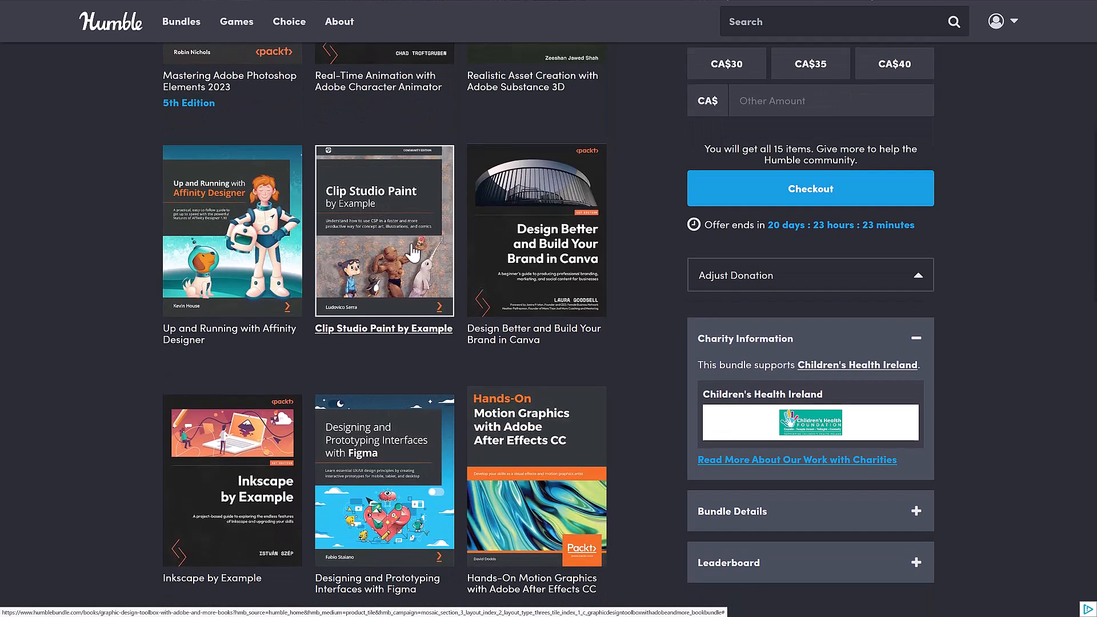
scroll(down, 3)
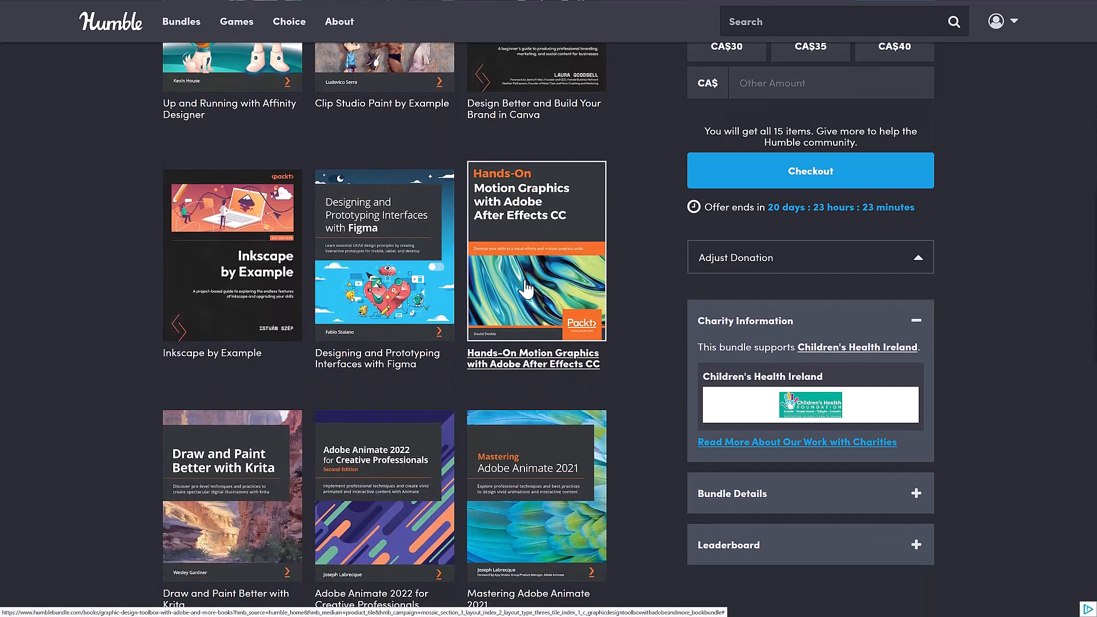
scroll(down, 3)
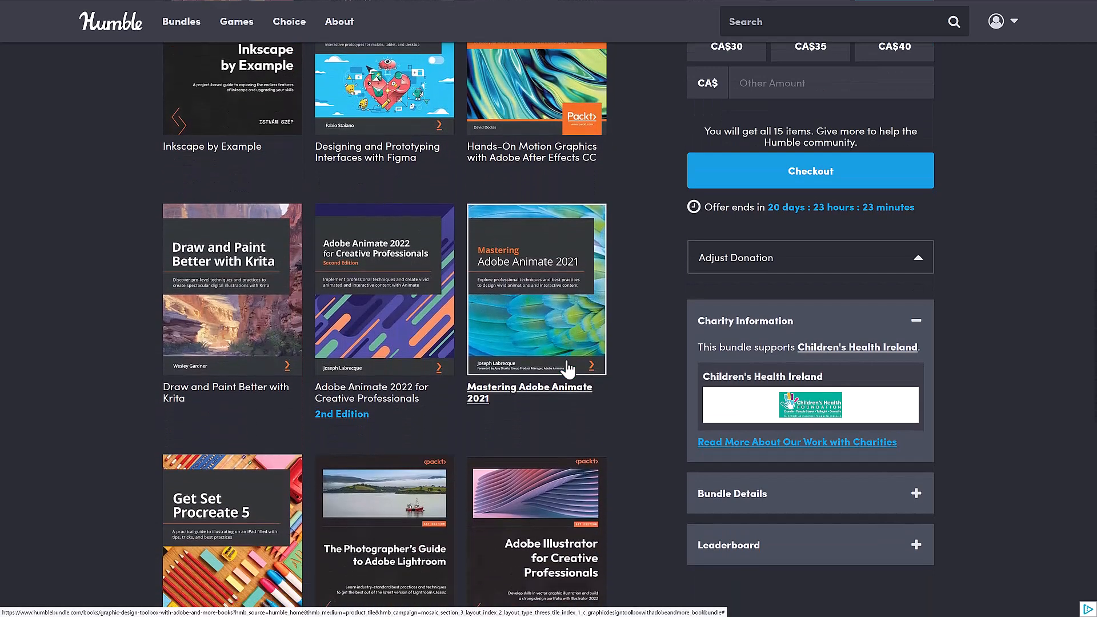
scroll(down, 3)
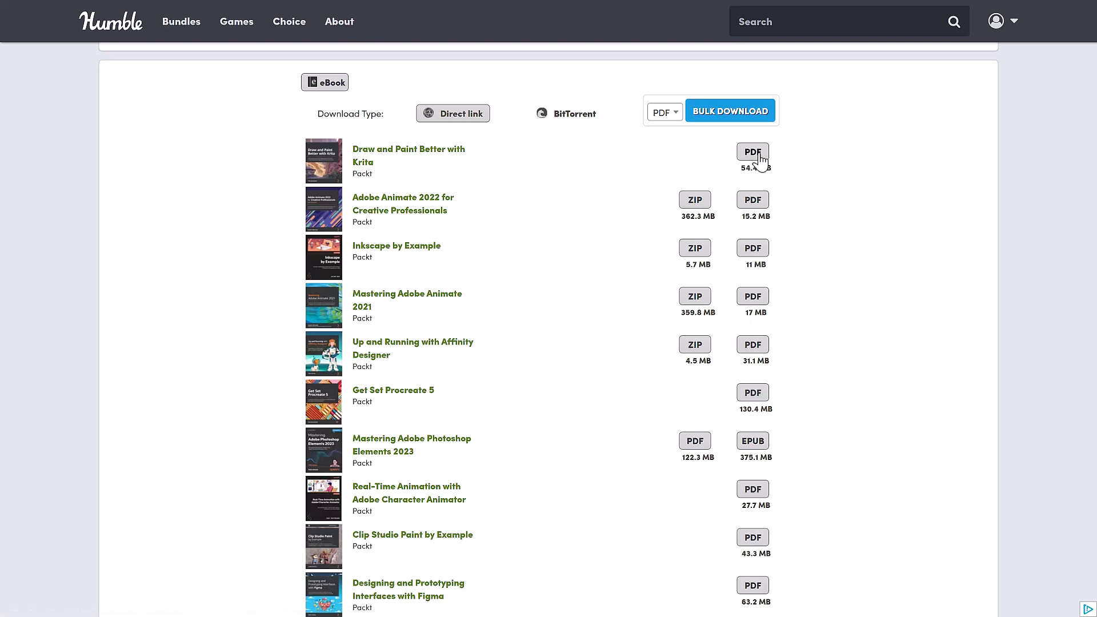
mouse_move(1049, 198)
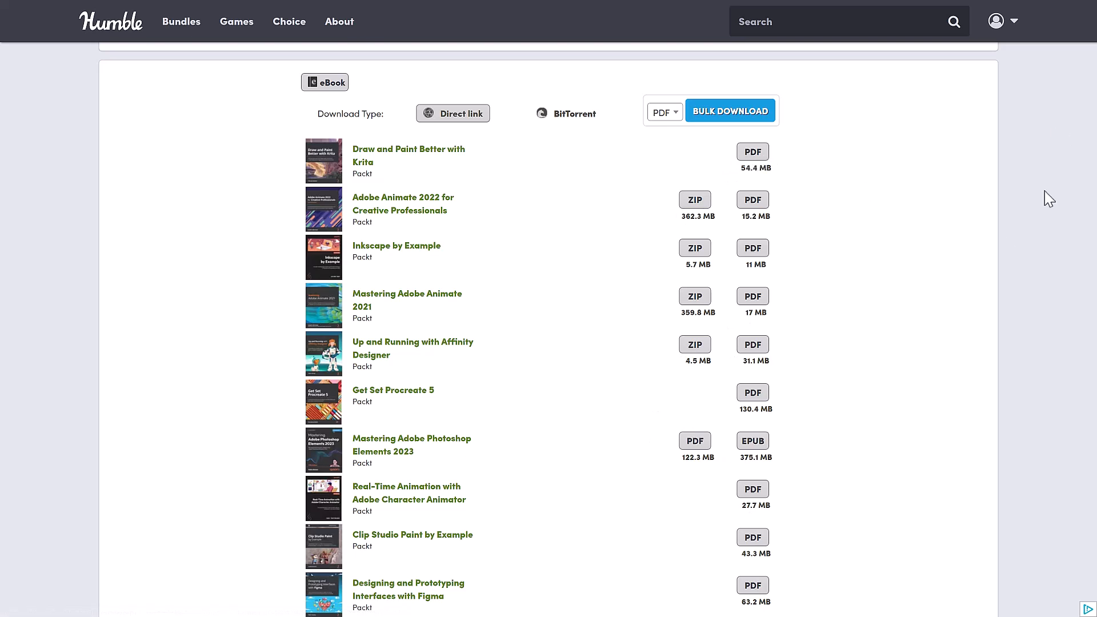
mouse_move(890, 150)
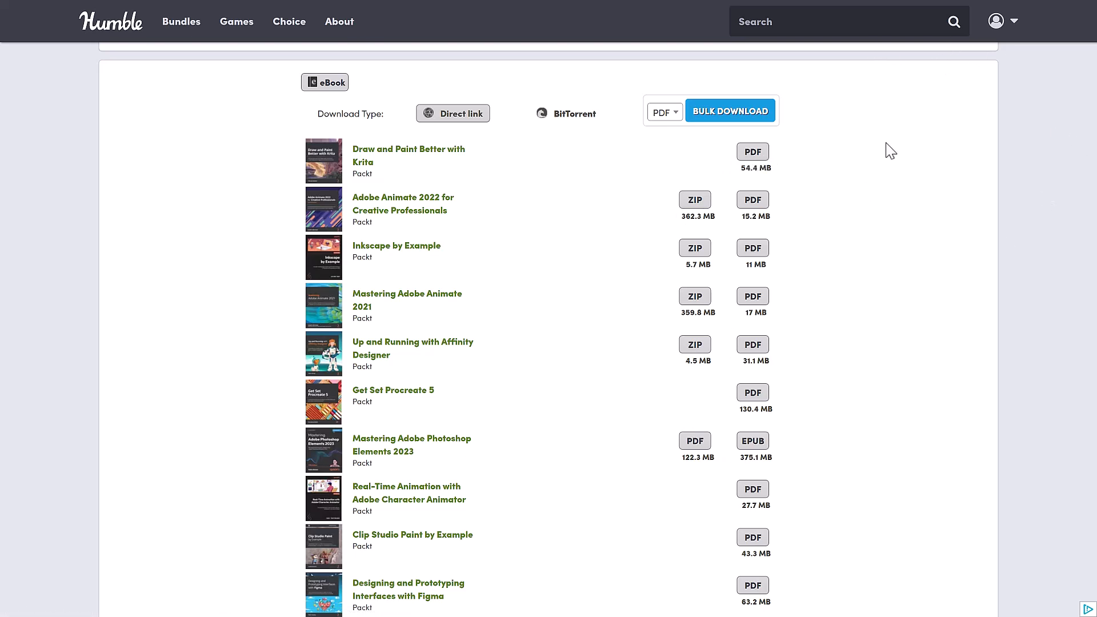
mouse_move(837, 296)
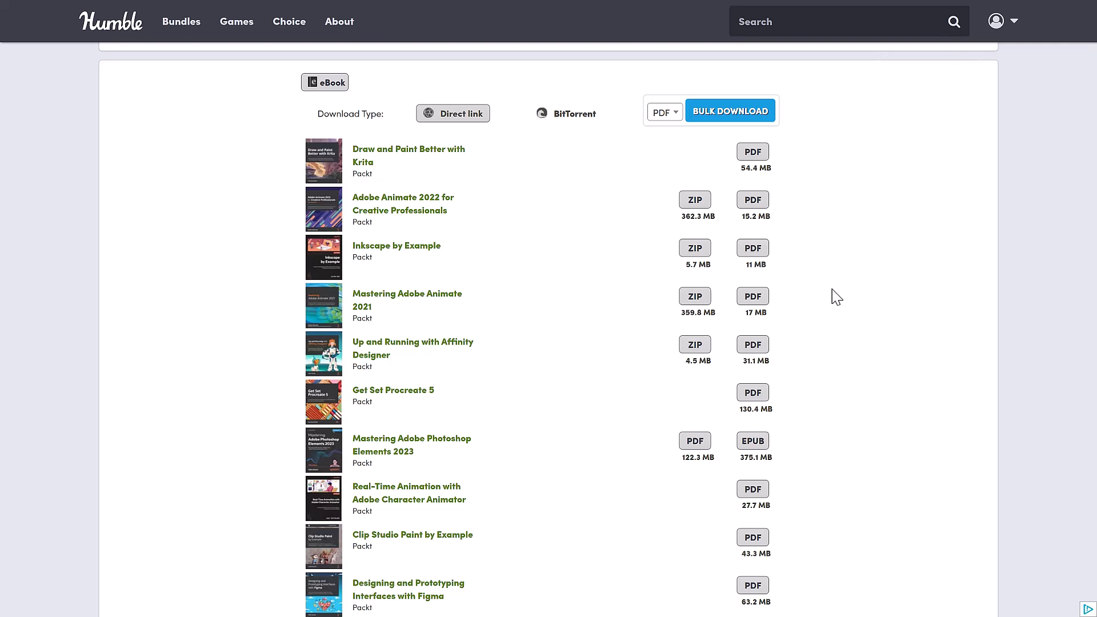
Step: Scroll the eBook downloads to the last title, The Photographer's Guide to Adobe Lightroom
scroll(down, 3)
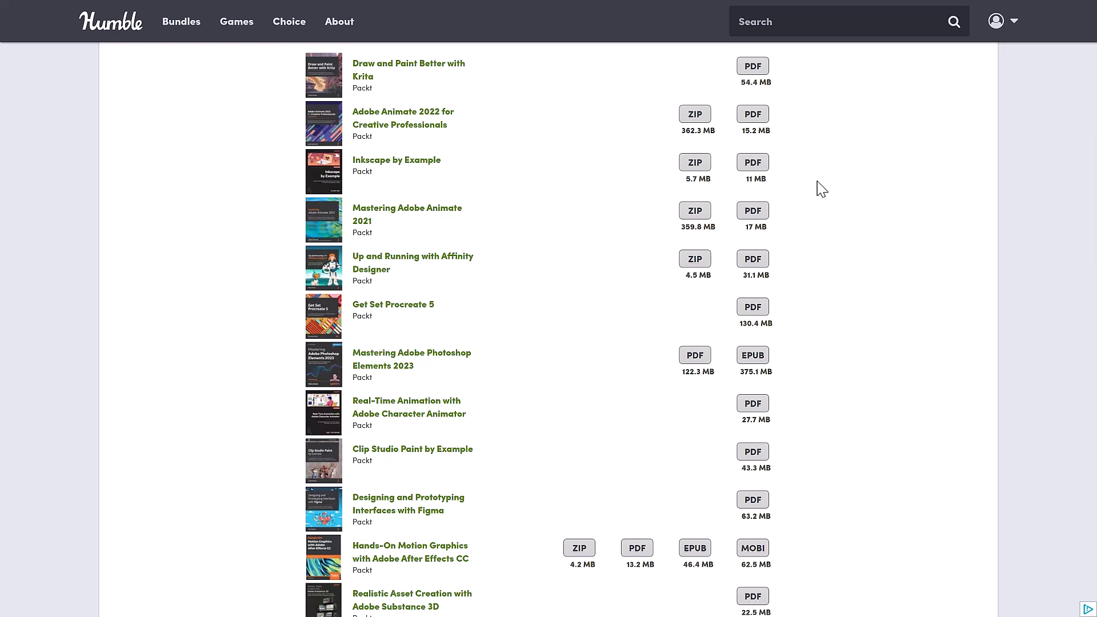
mouse_move(811, 353)
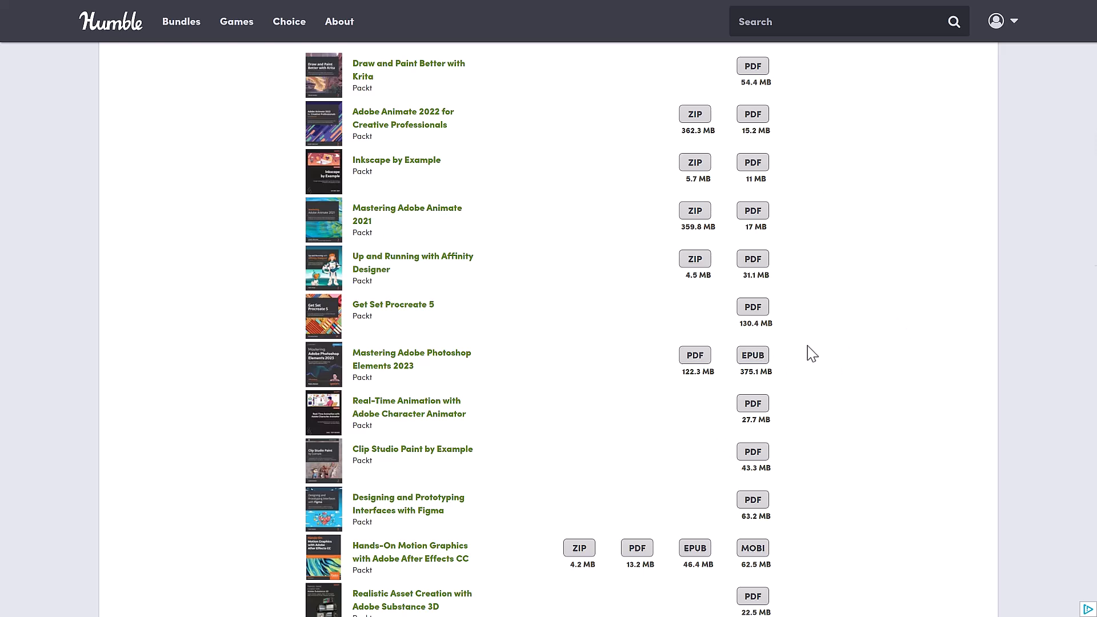
scroll(down, 3)
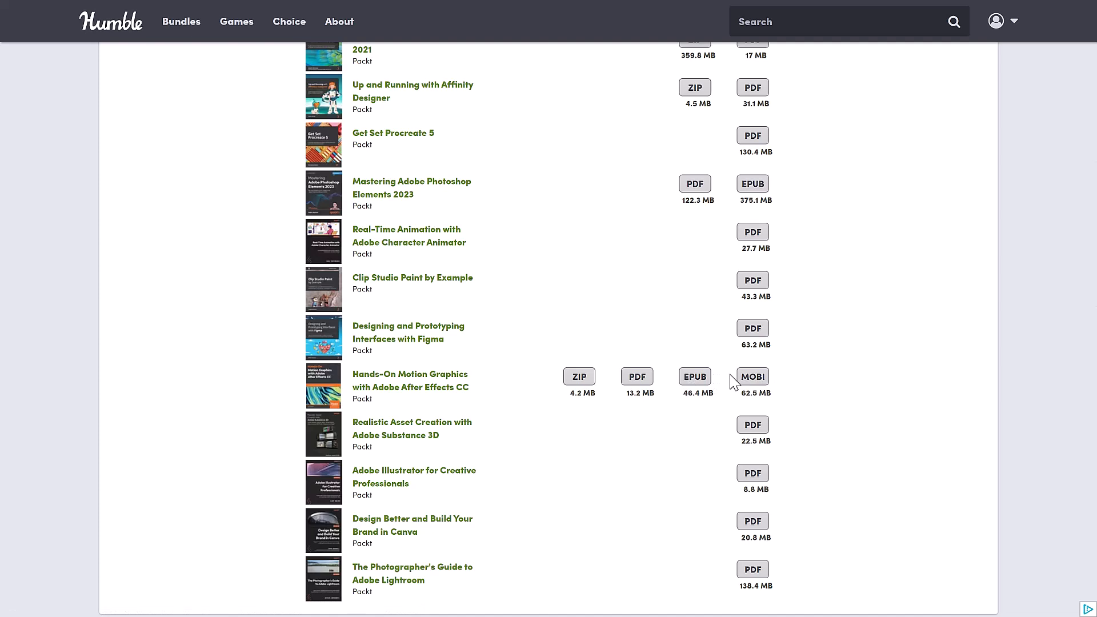
mouse_move(847, 373)
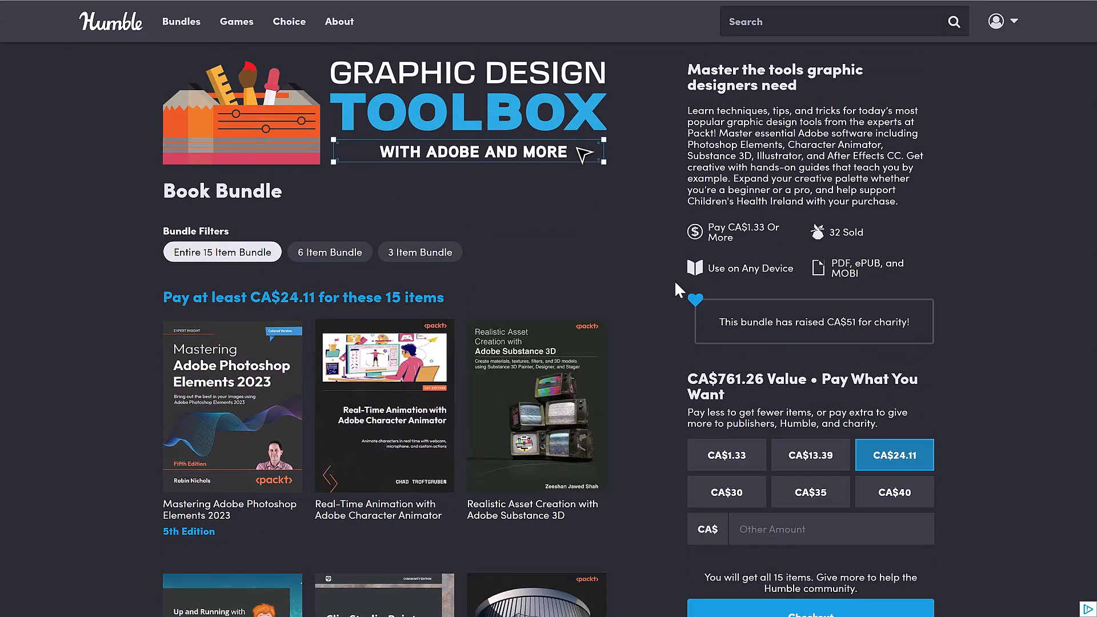
Step: Scroll the Graphic Design Toolbox book grid down to the Krita and Adobe Animate titles
scroll(down, 3)
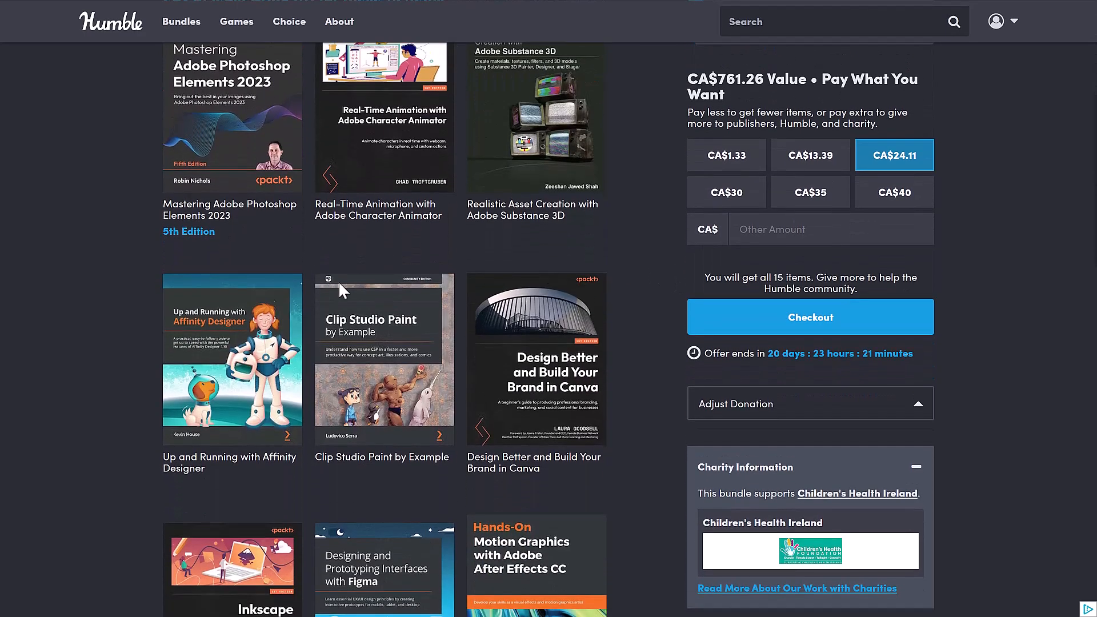
scroll(down, 3)
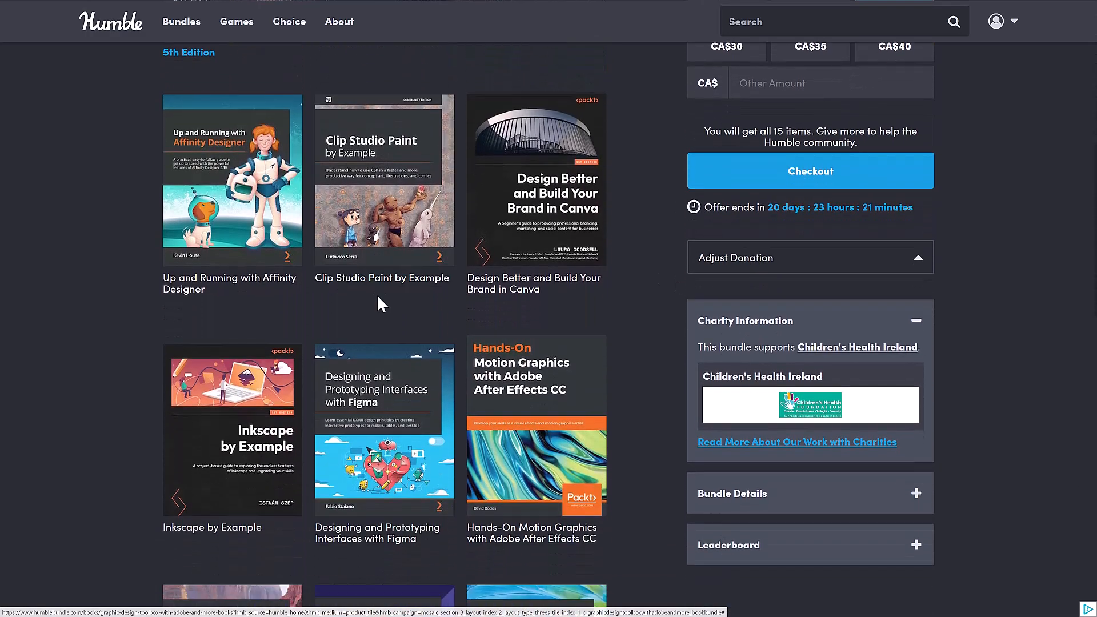
scroll(down, 3)
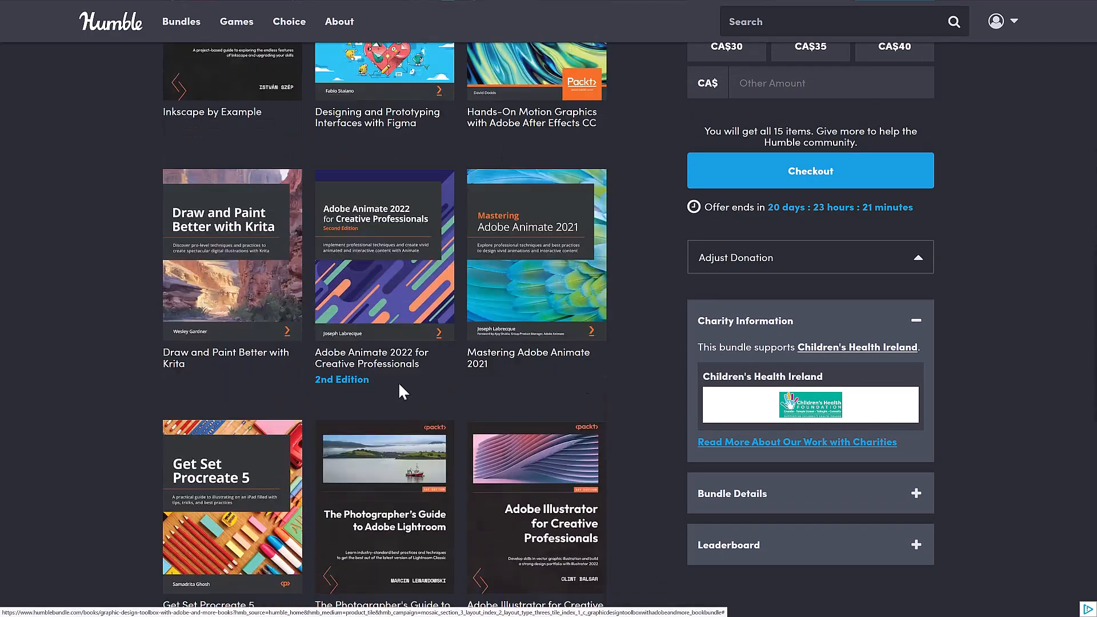